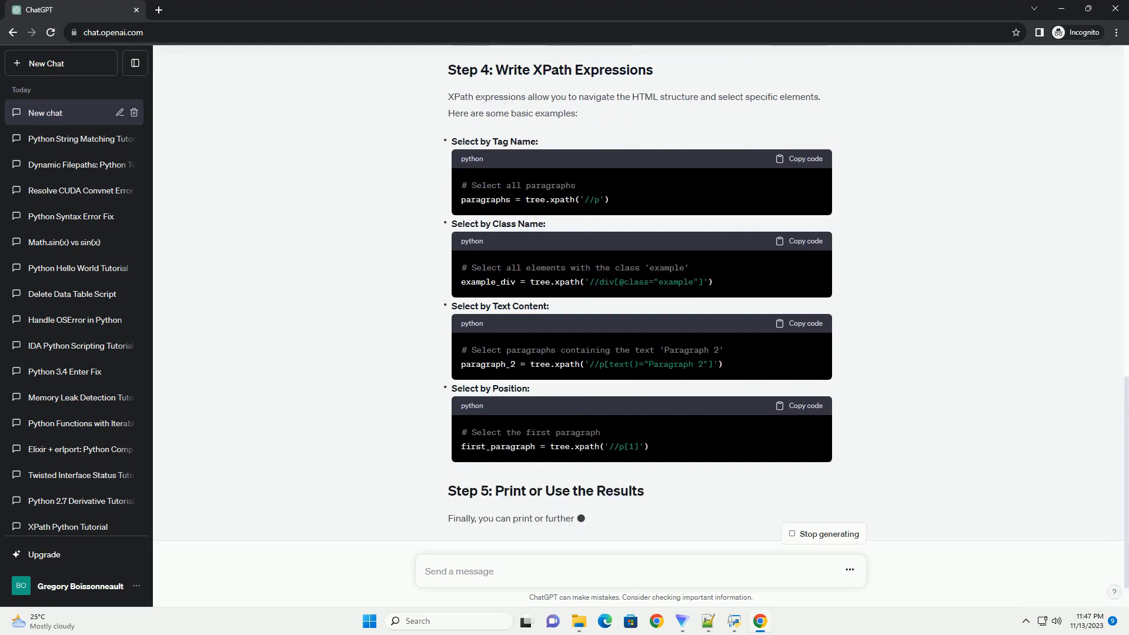
scroll(down, 3)
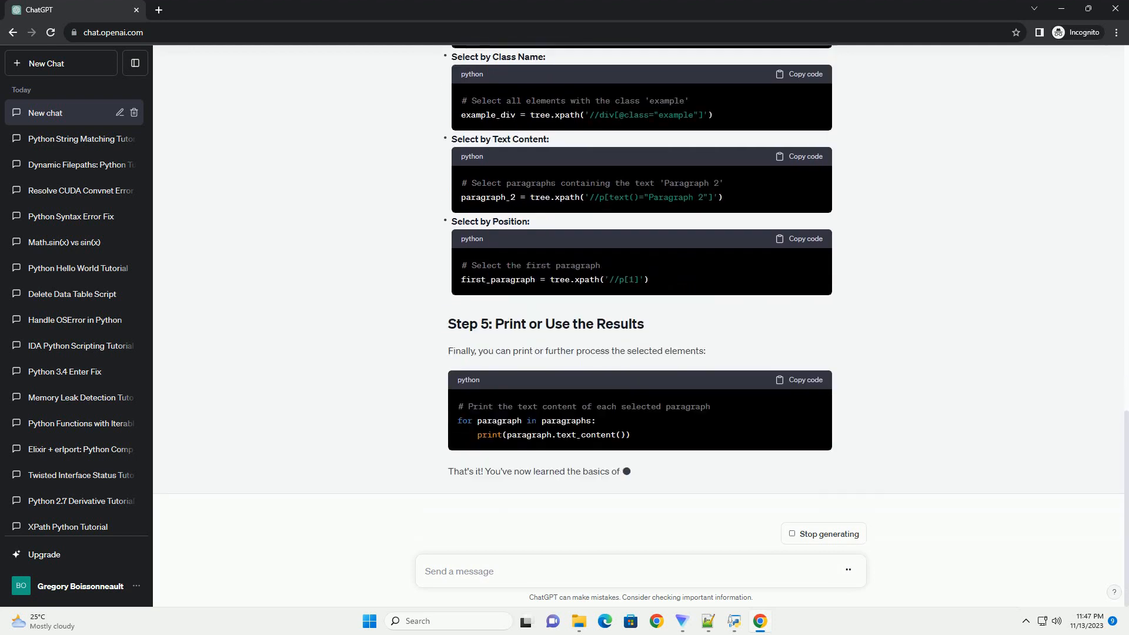